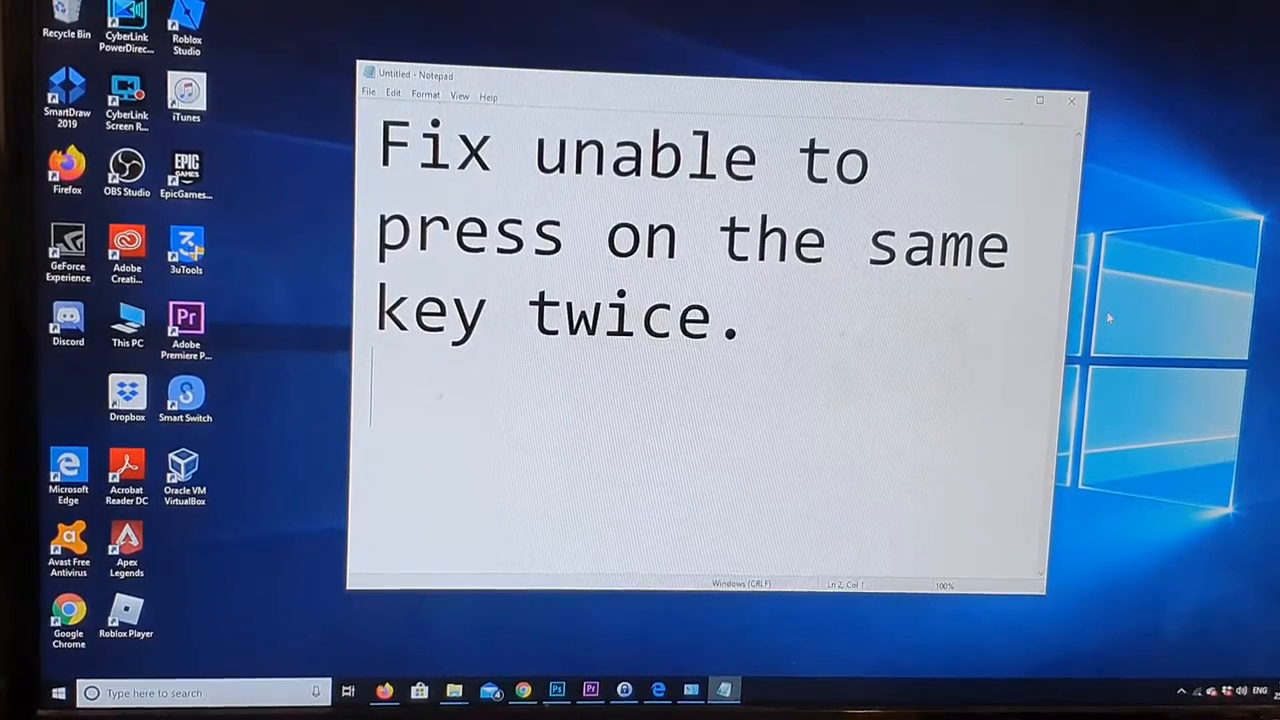
Step: Type the test letters 'hjkjklkjhuioijk kkjk jyu8 u i' under the heading to check key input
{"action": "type", "text": "hjkjklkjhuioijk"}
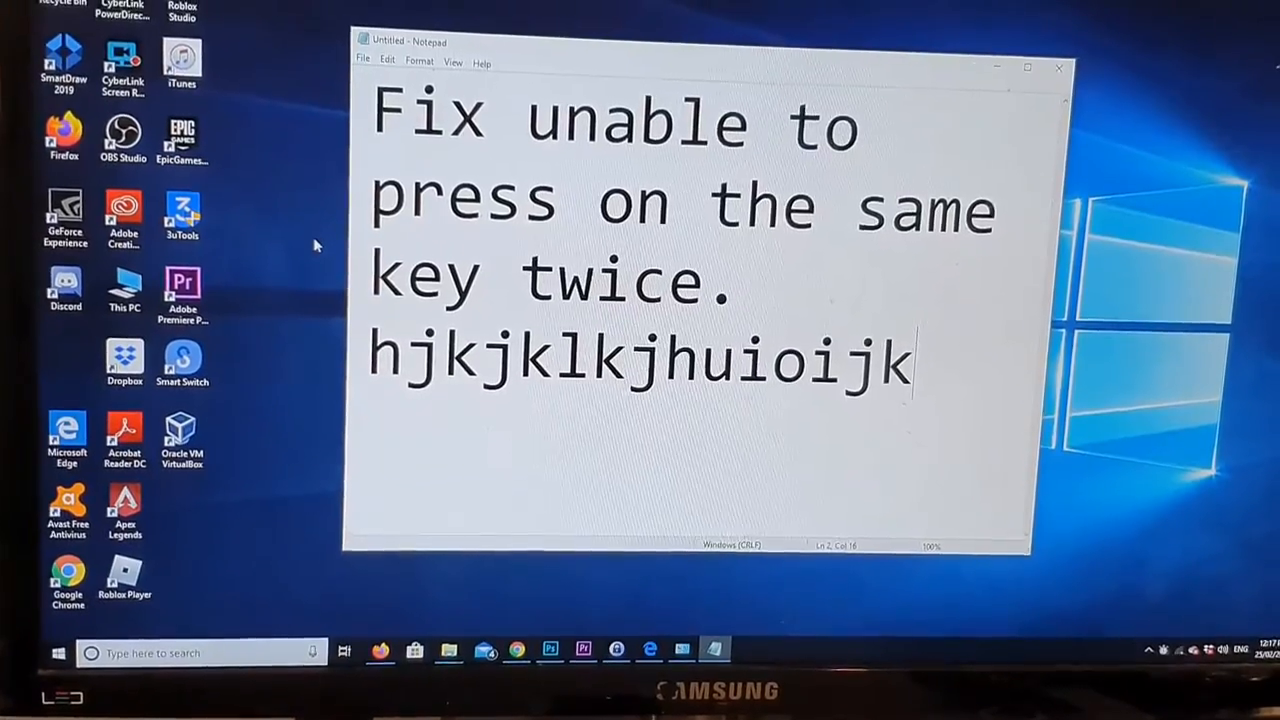
{"action": "type", "text": "kkjk"}
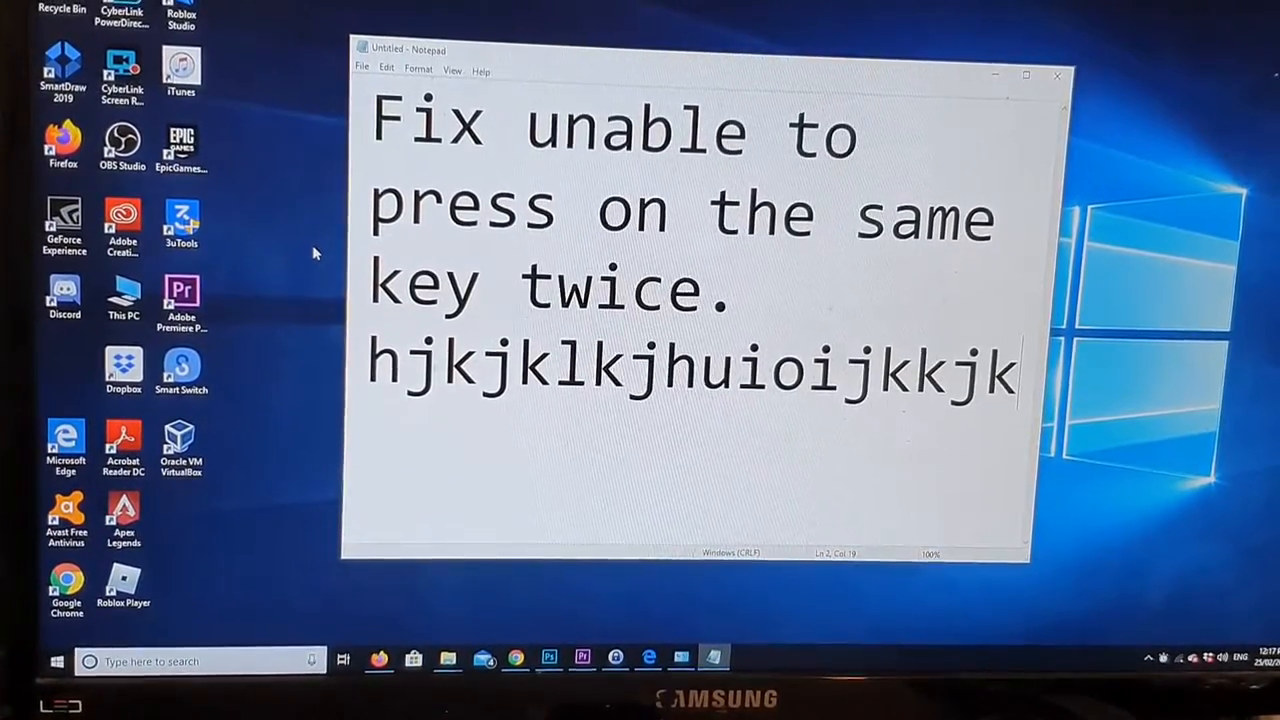
{"action": "type", "text": "jyu8"}
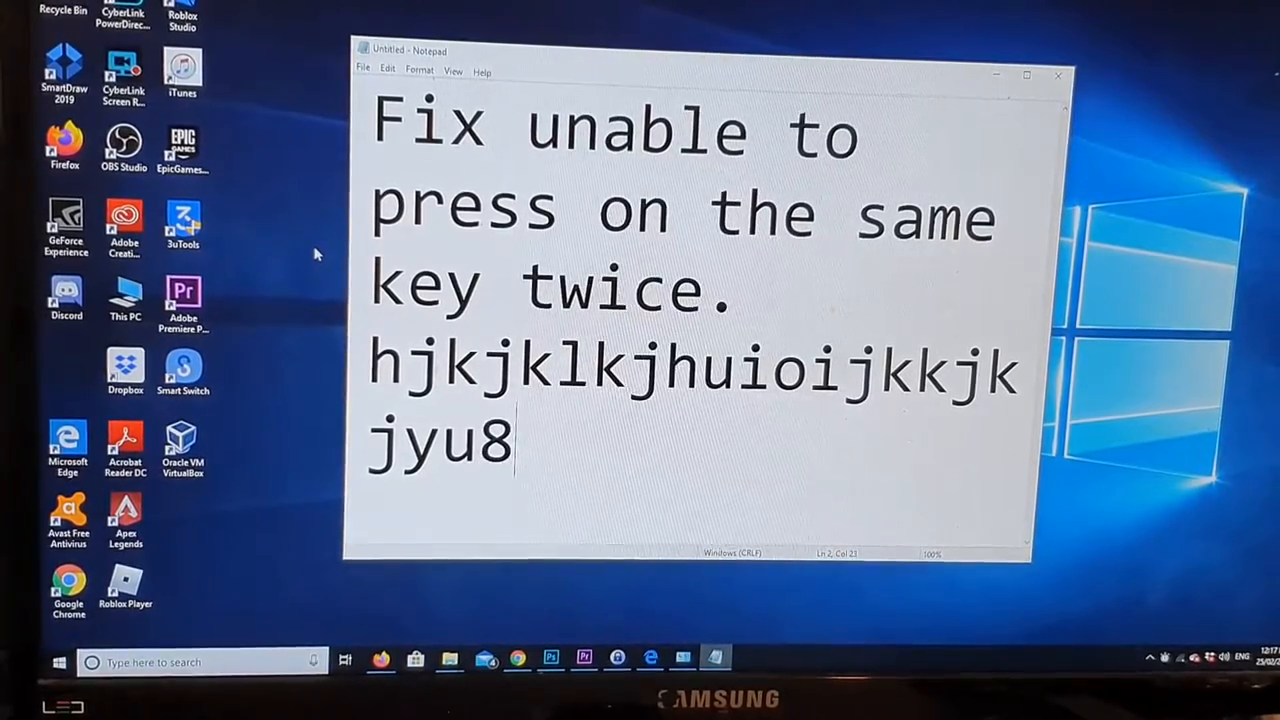
{"action": "type", "text": "u"}
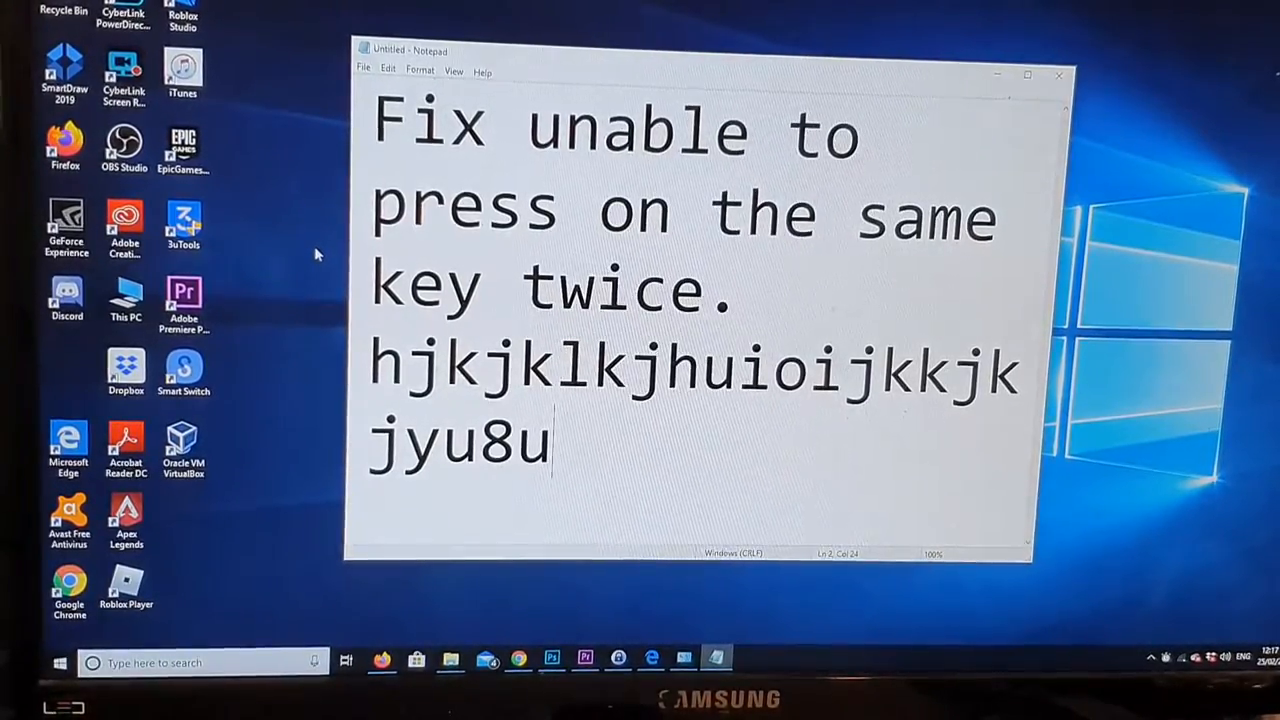
{"action": "type", "text": "i"}
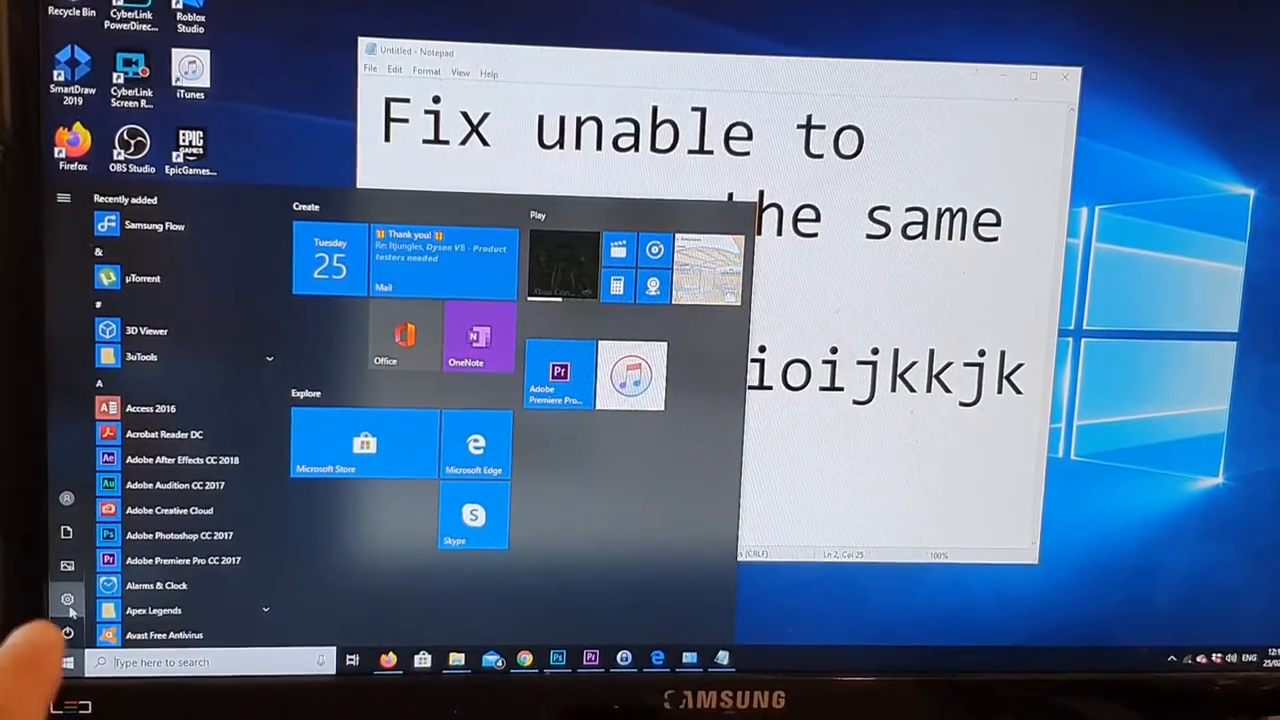
Step: Reach the Keyboard page under Ease of Access in Windows Settings
{"action": "left_click", "coordinate": [67, 598]}
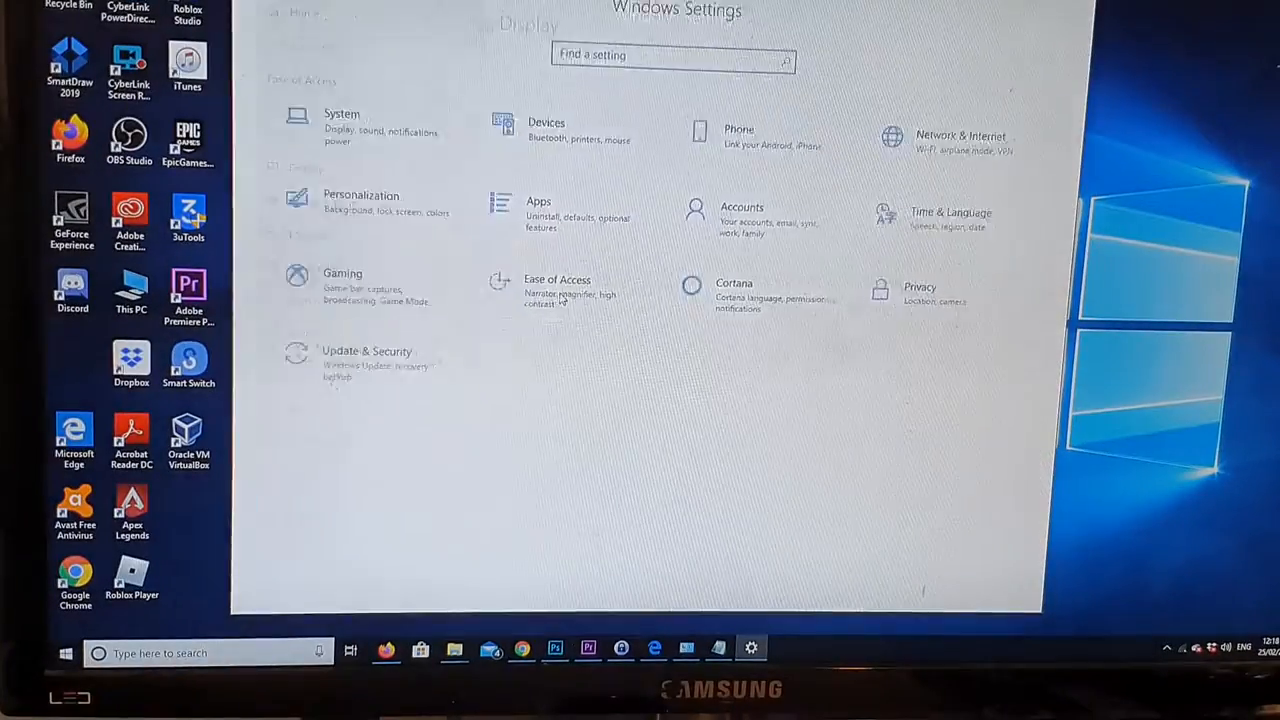
{"action": "left_click", "coordinate": [557, 290]}
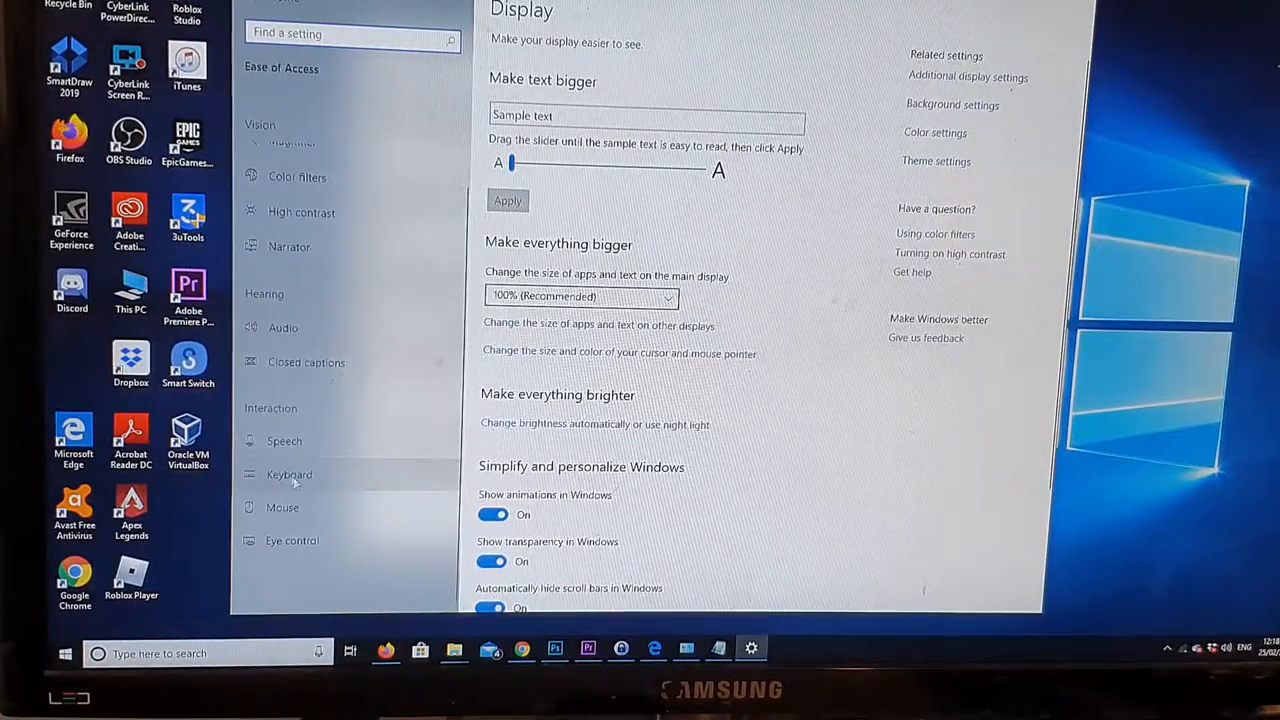
{"action": "left_click", "coordinate": [289, 474]}
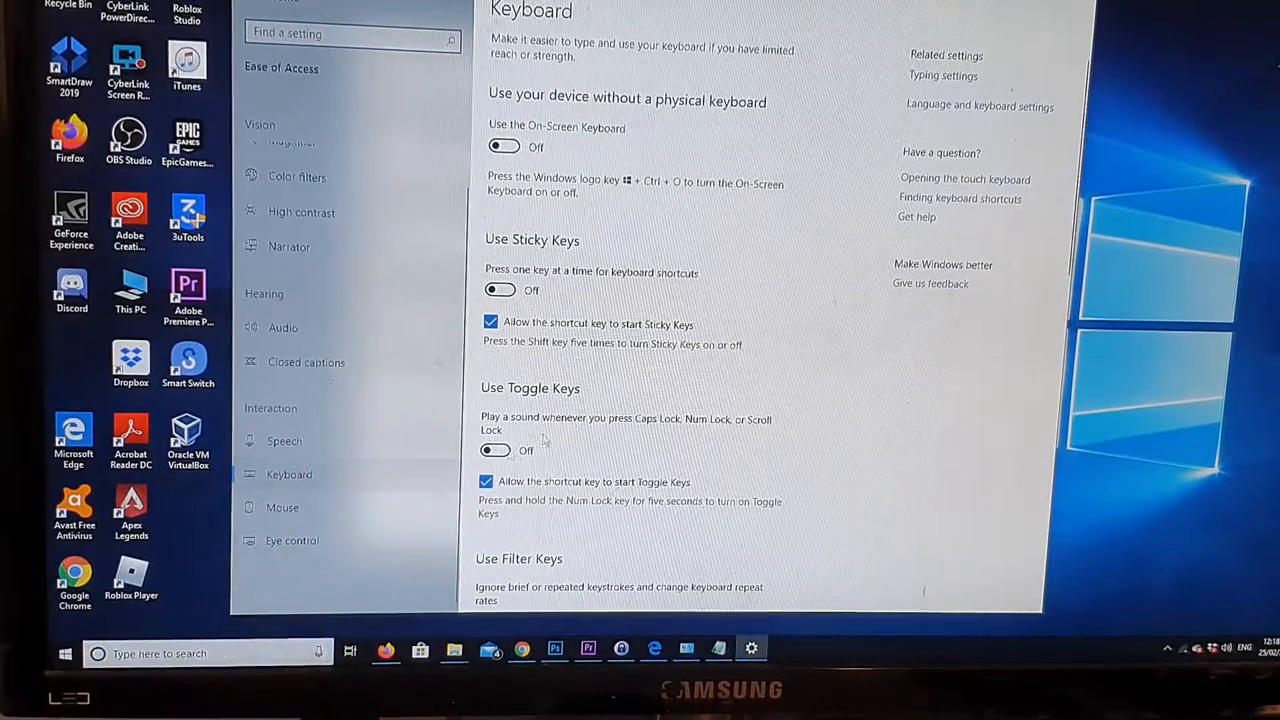
Step: Switch the Use Filter Keys toggle to Off
{"action": "scroll", "scroll_direction": "down", "scroll_amount": 3}
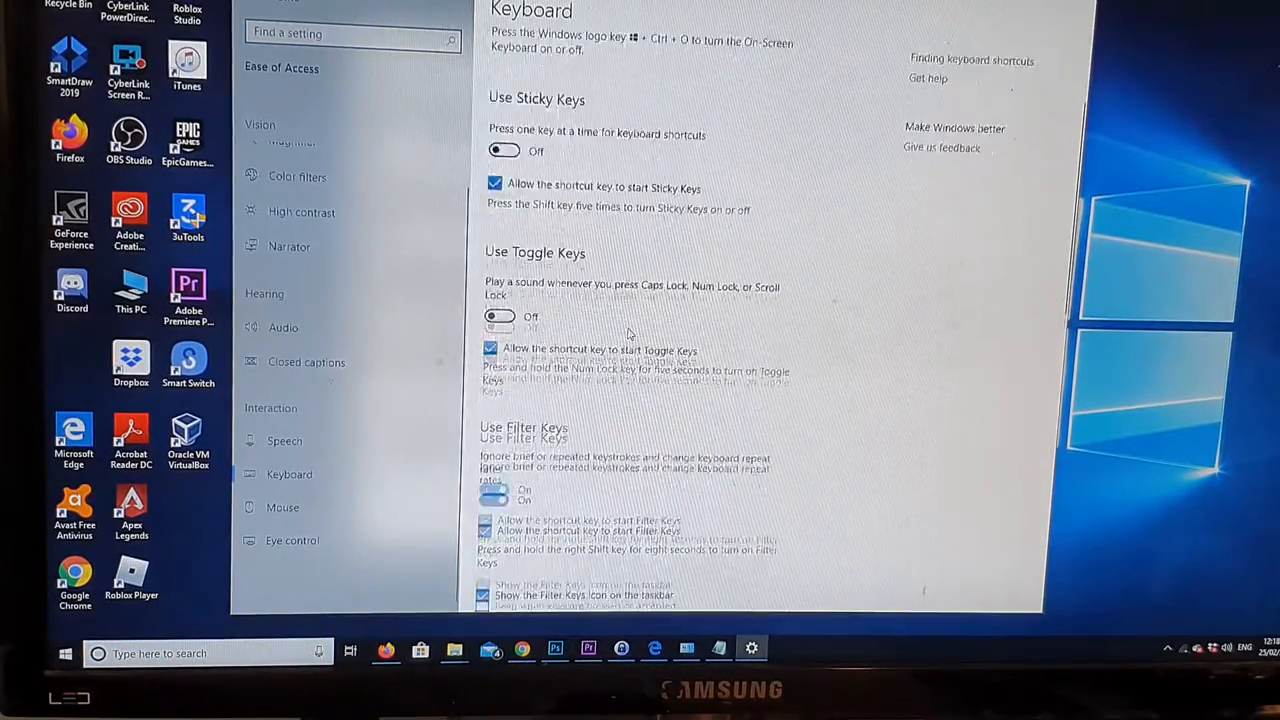
{"action": "scroll", "scroll_direction": "down", "scroll_amount": 3}
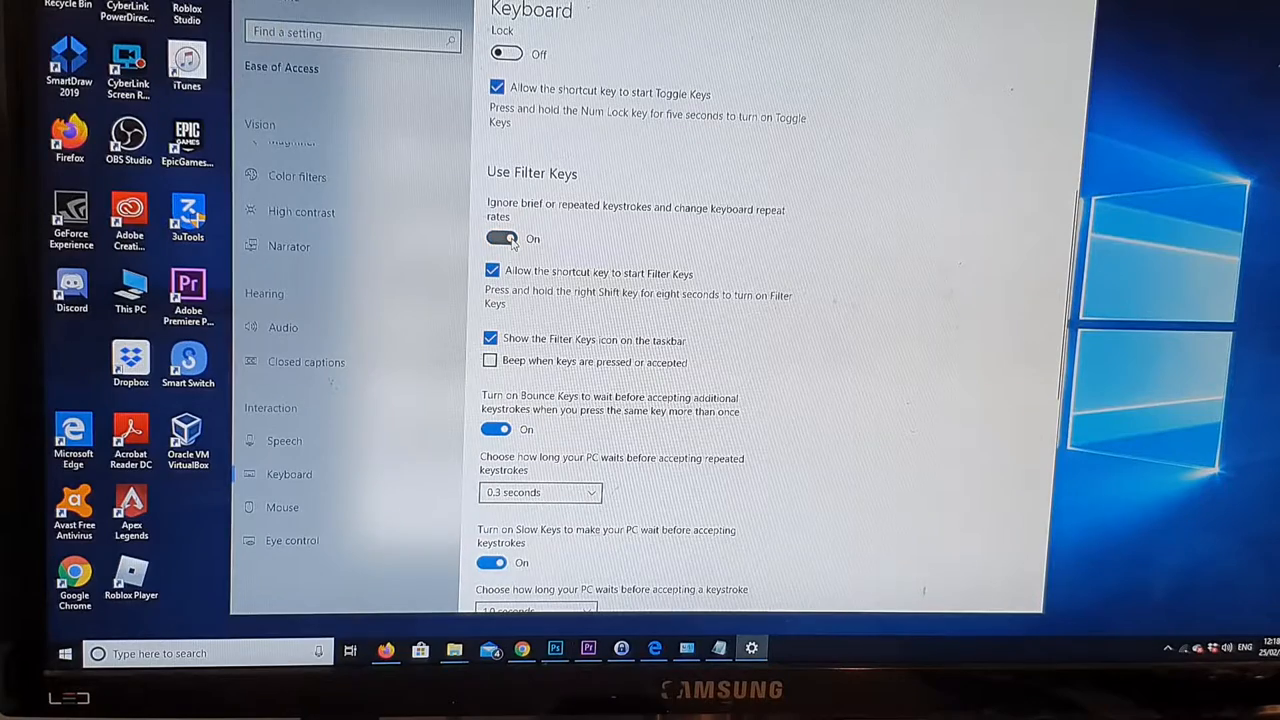
{"action": "left_click", "coordinate": [502, 238]}
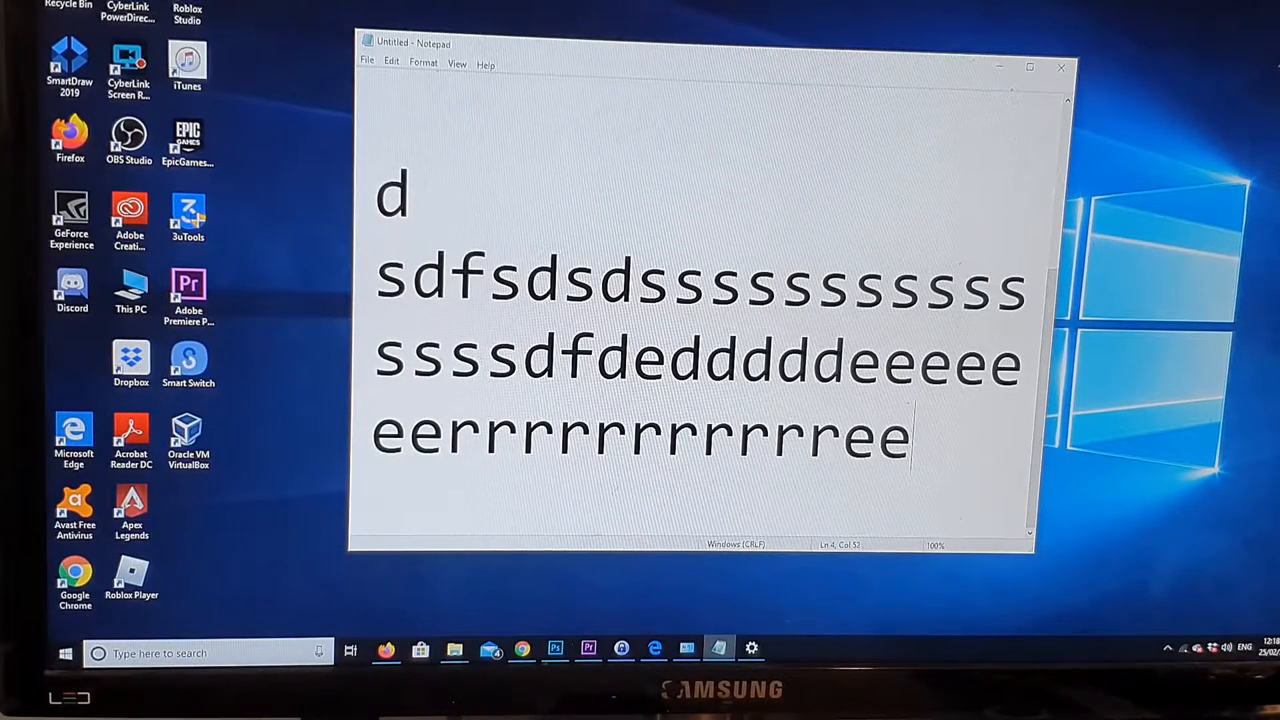
Step: Type repeated letters 'eeeees sseees dd' in Notepad to confirm each press registers
{"action": "type", "text": "eeeees"}
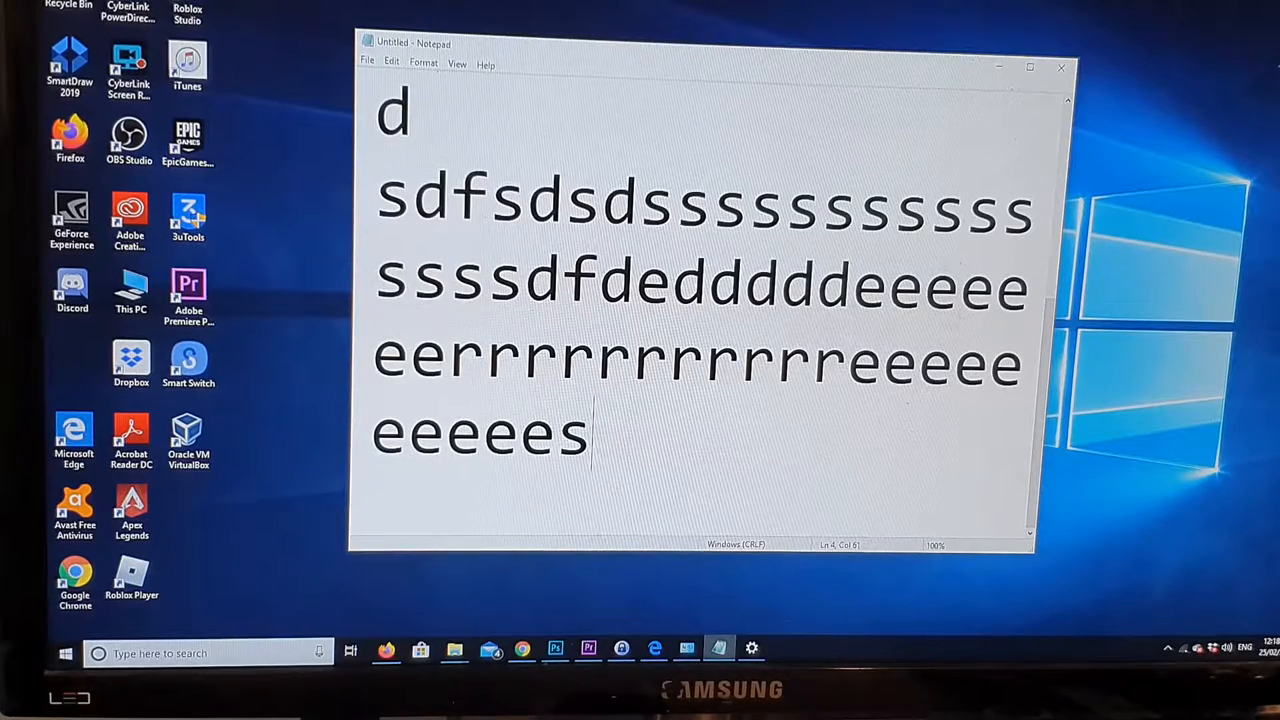
{"action": "type", "text": "sseeesss"}
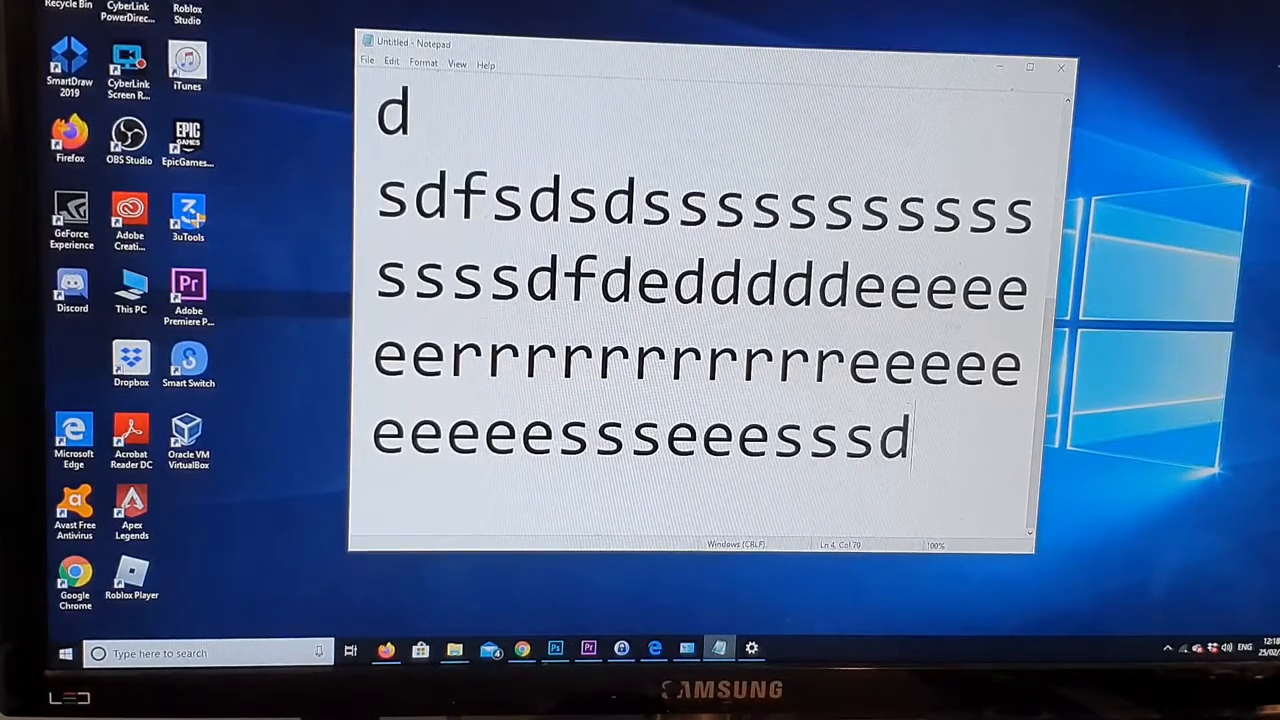
{"action": "type", "text": "dd"}
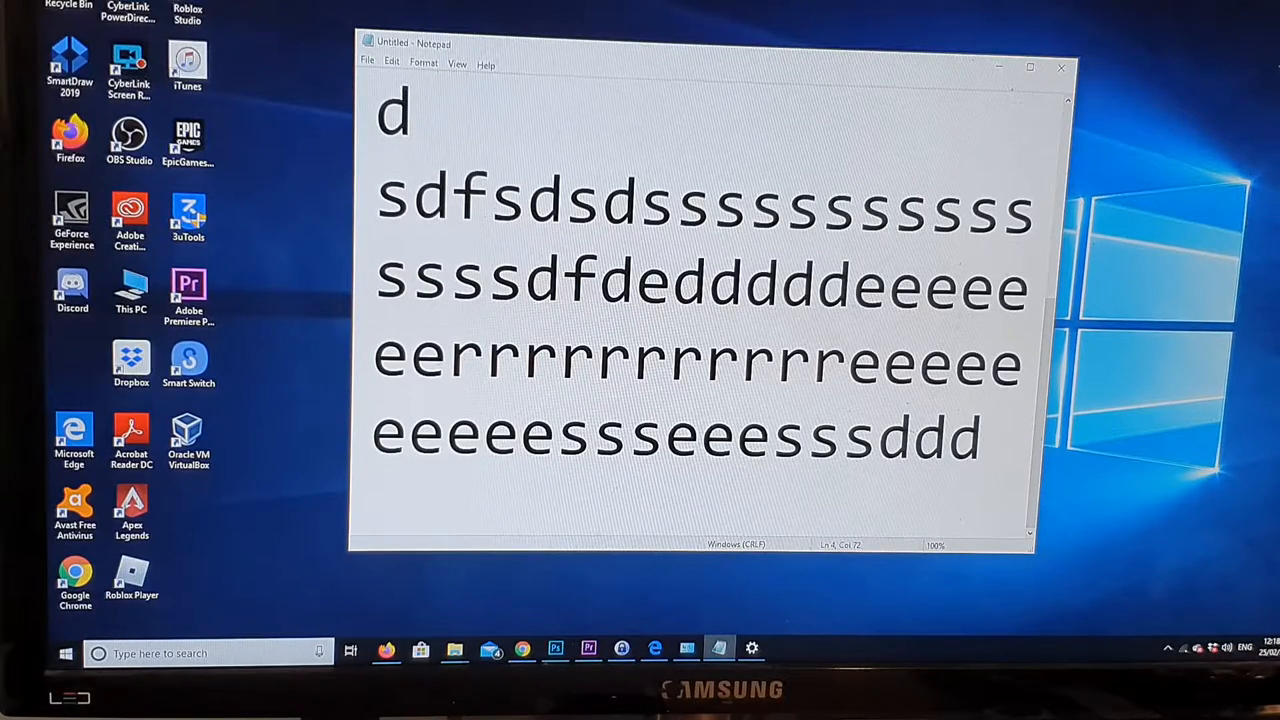